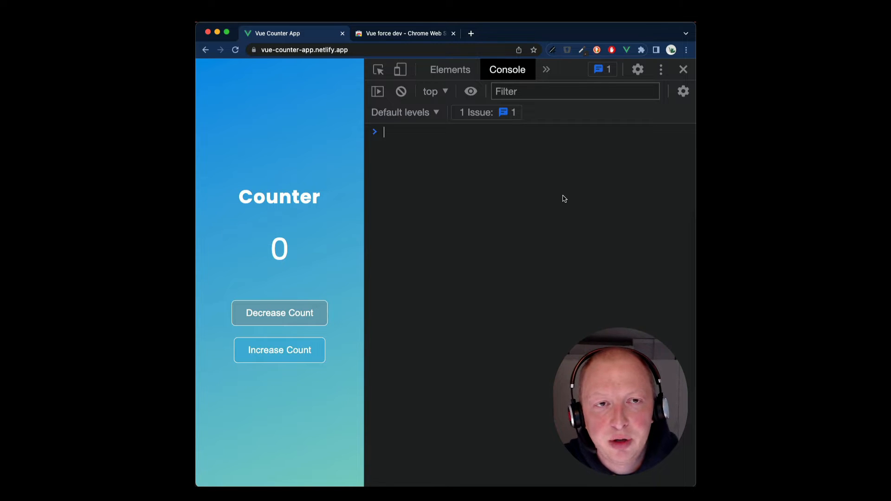
mouse_move(626, 50)
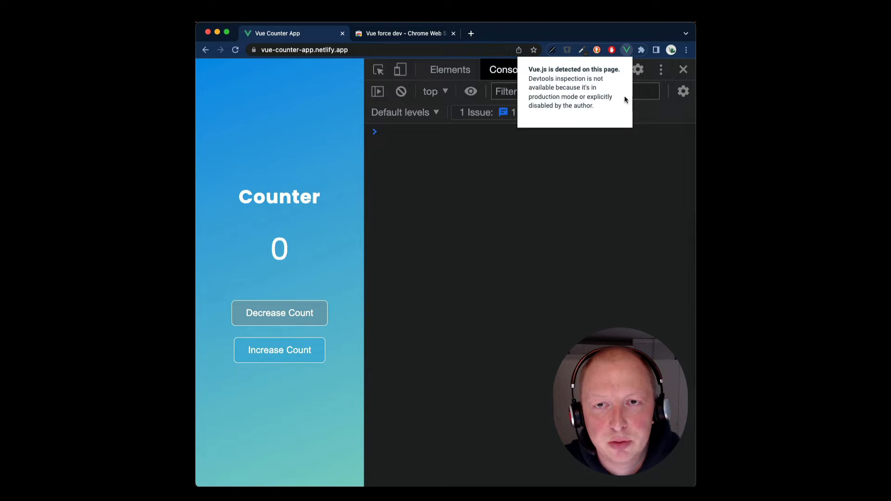
mouse_move(636, 160)
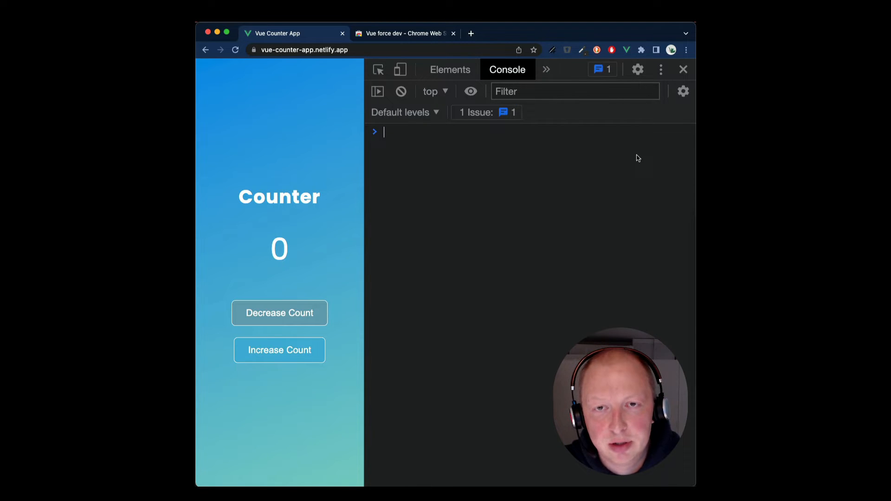
Step: Check the extra panels list, then store the page's Vue app instance in const app
click(545, 69)
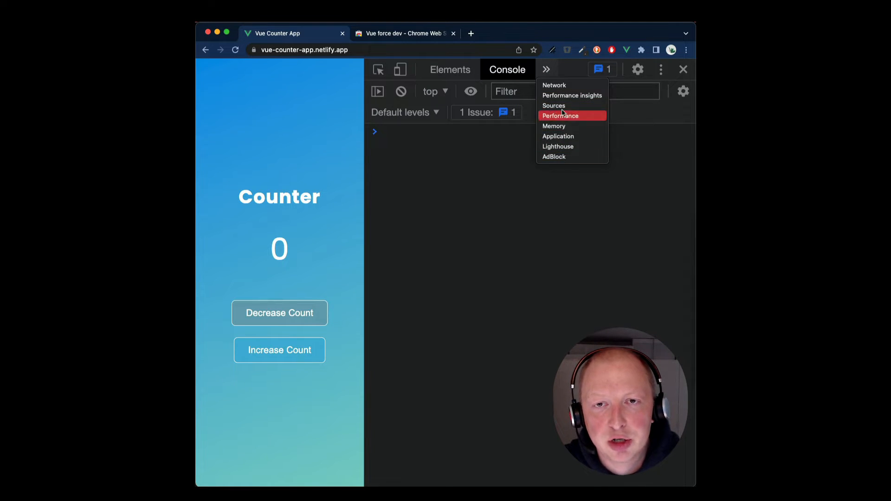
mouse_move(560, 150)
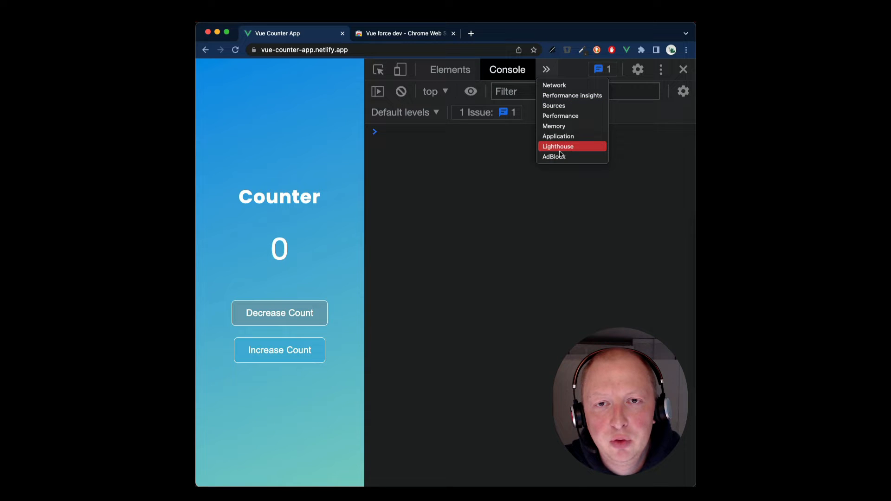
click(476, 153)
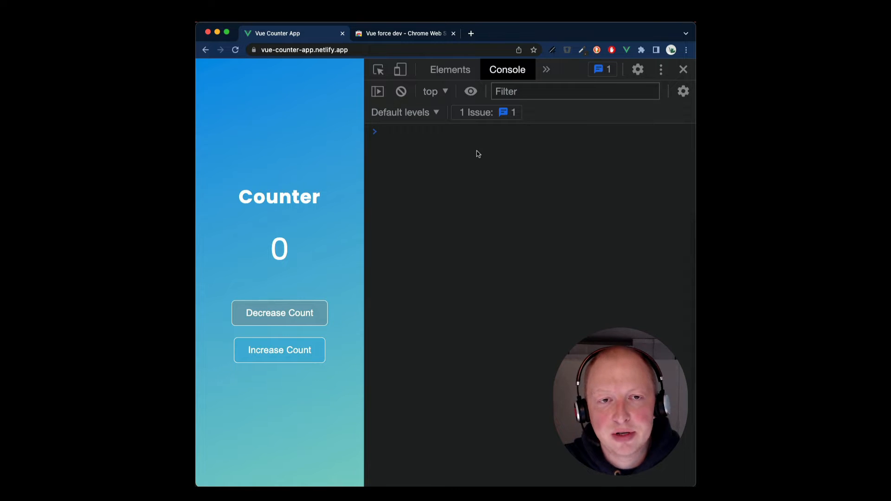
text(const app)
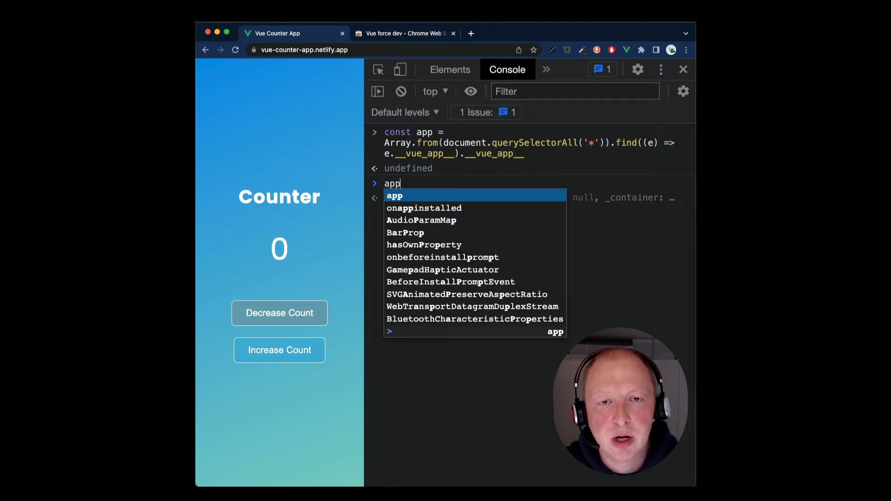
Step: Evaluate and expand app to confirm Vue version 3.2.29, then clear the console
key(Return)
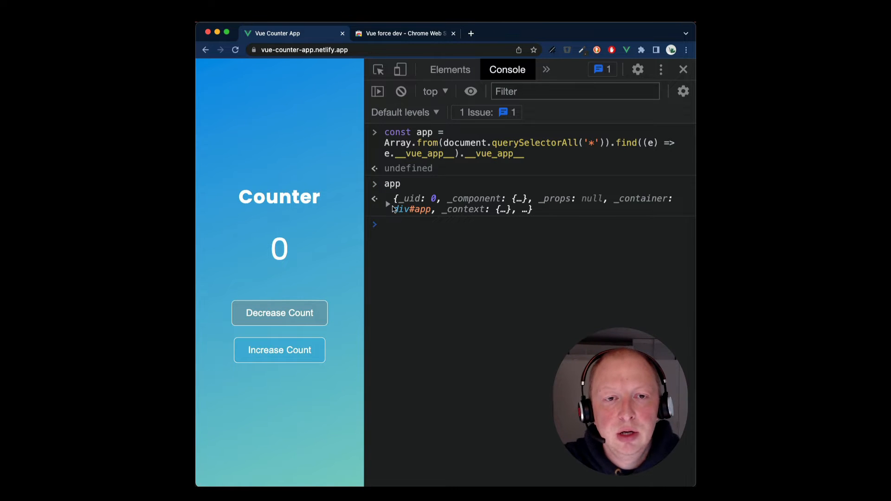
click(387, 204)
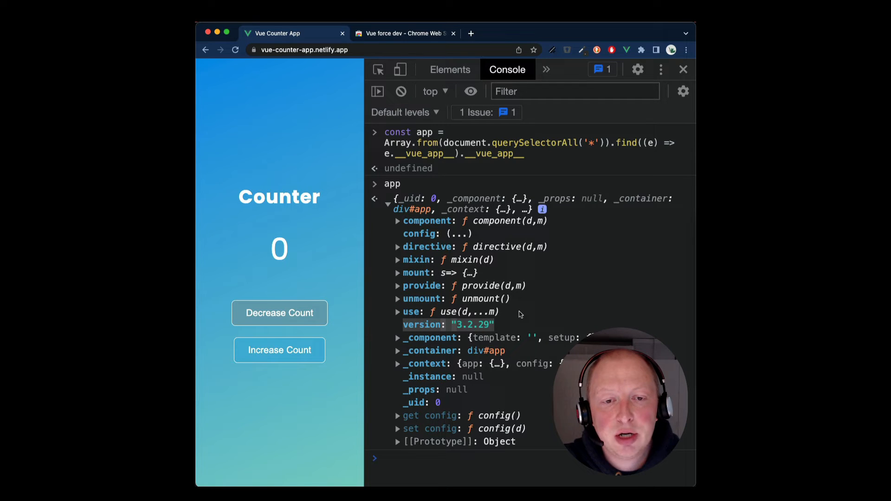
click(400, 91)
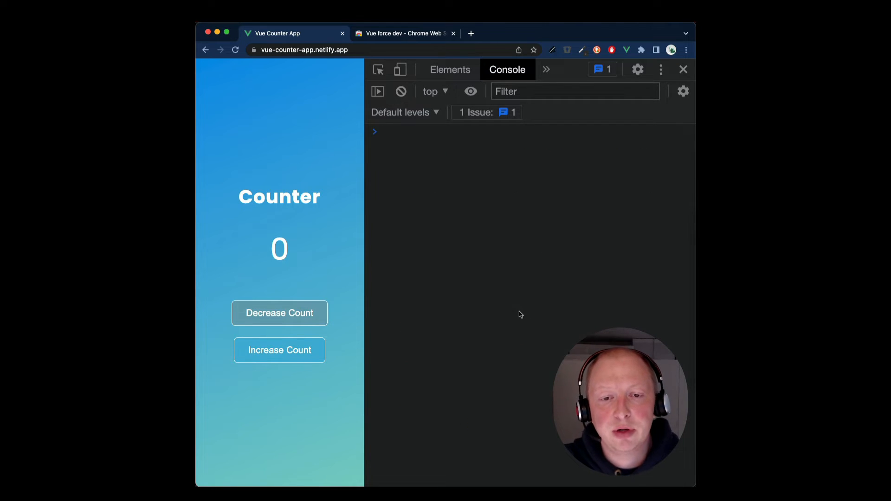
Step: Store app.version in a constant, then begin typing const devtools = window.__VUE_DEVTOOLS_GLOBAL_HOOK__
text(const version = app.version)
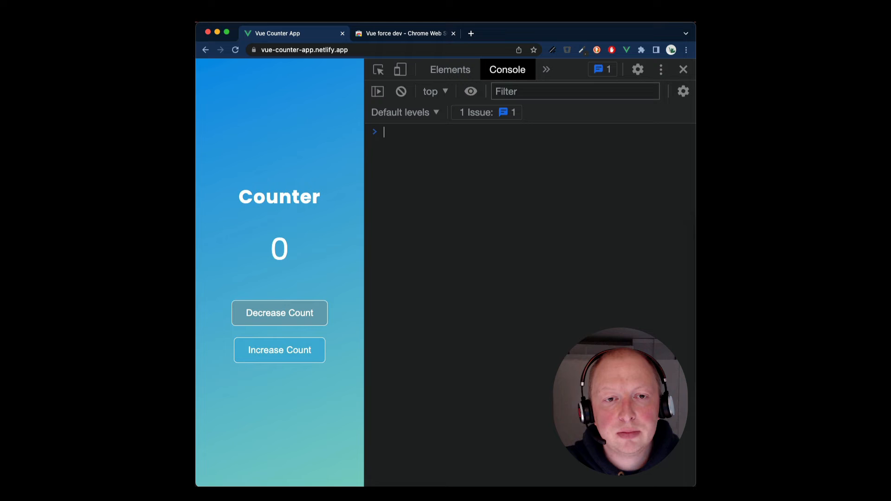
text(const devtools = window.__VUE_DEVTOOLS_GLOBAL_HOOK__)
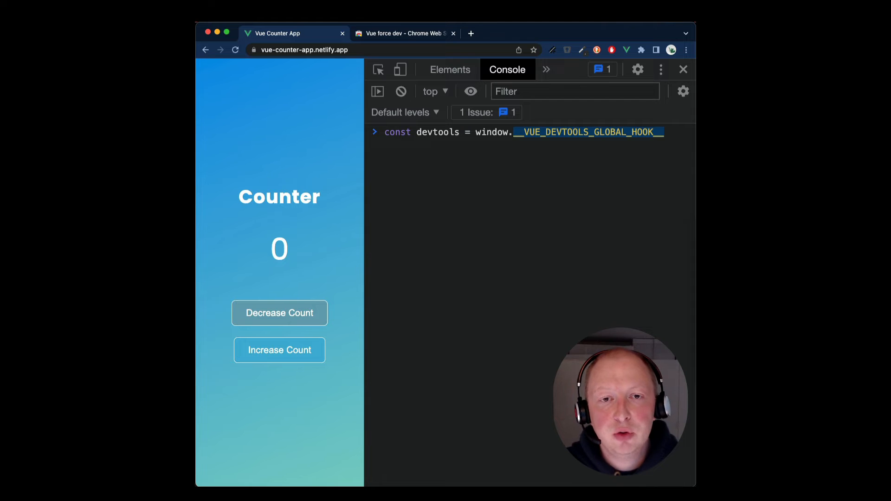
Step: Run the devtools assignment, see enabled: undefined, clear, and run devtools.enabled = true
text(de)
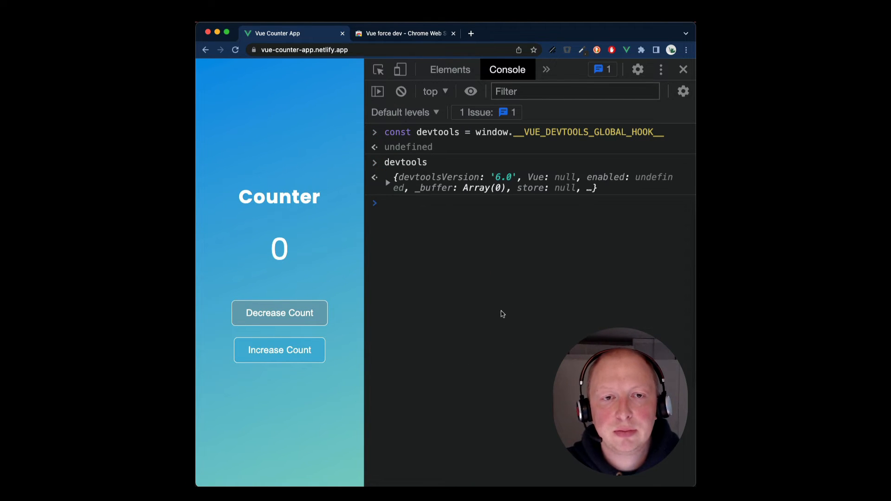
click(387, 182)
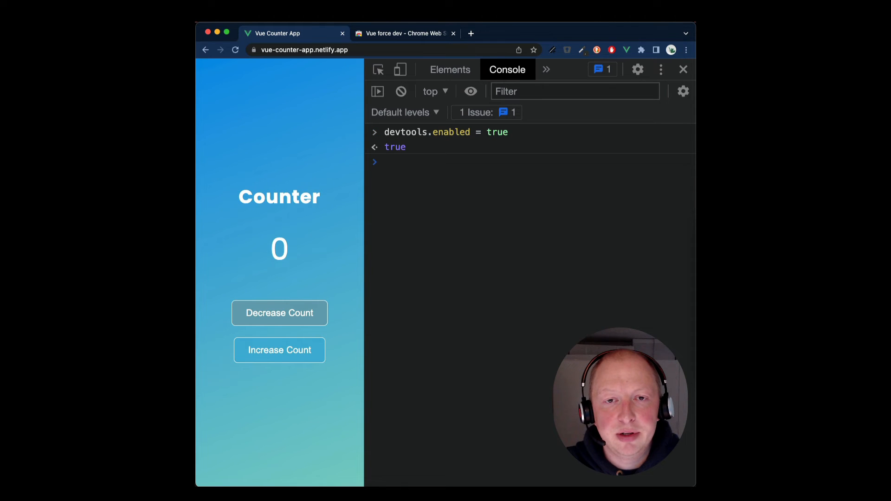
Step: Open the Command Menu with Cmd+Shift+P and start searching for 'reload'
text(devtools)
text(>r)
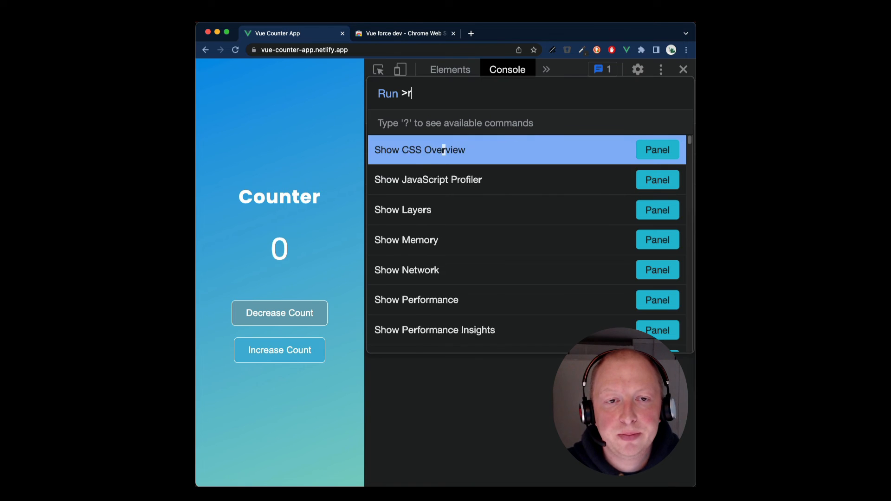
Step: Reload DevTools and open the Vue panel from the >> panel list
key(Escape)
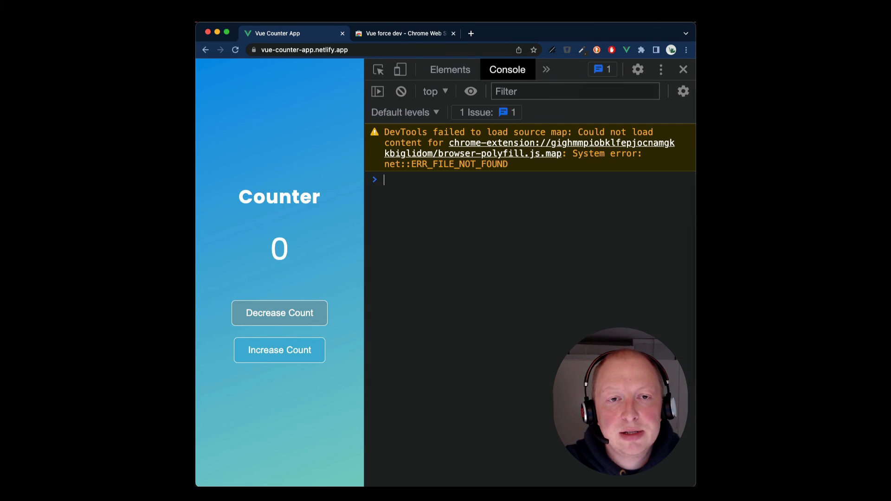
click(545, 70)
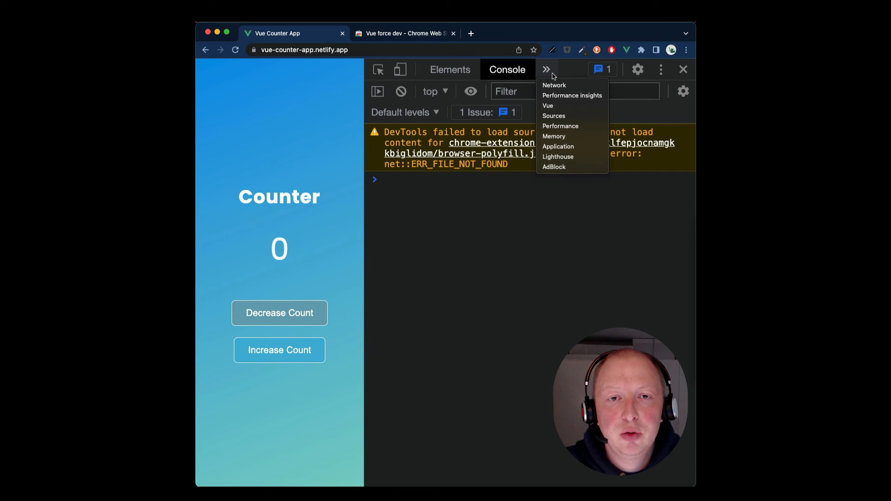
mouse_move(559, 106)
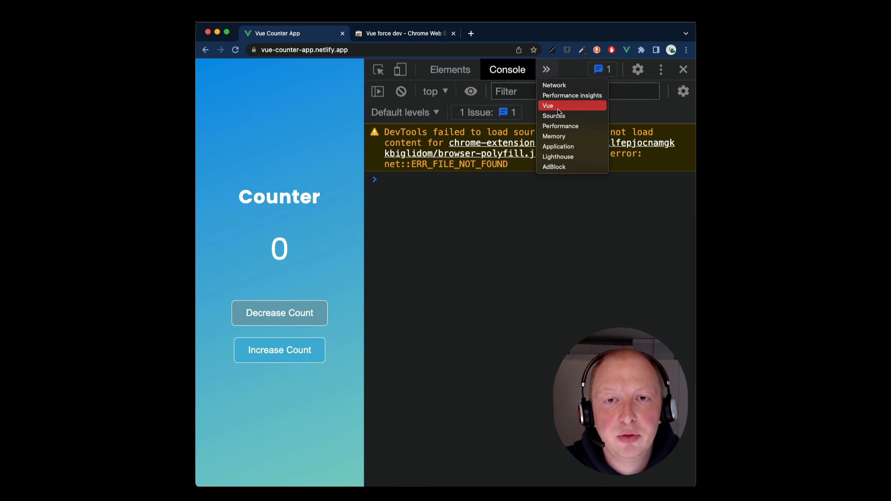
click(547, 106)
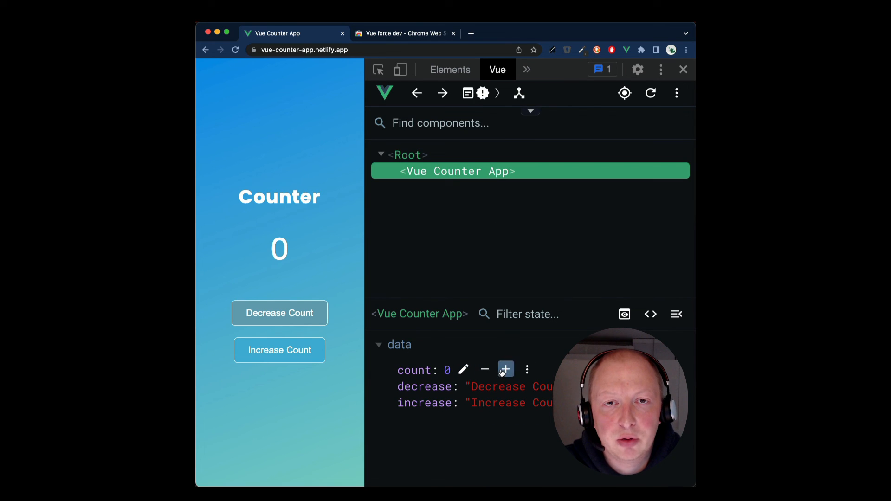
Step: Raise the counter to 4, then switch to the Vue force dev Web Store tab
click(505, 369)
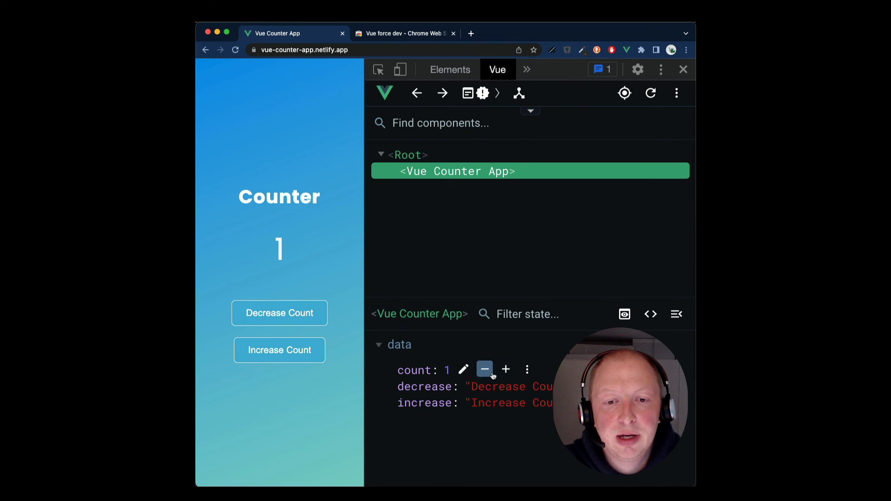
click(505, 369)
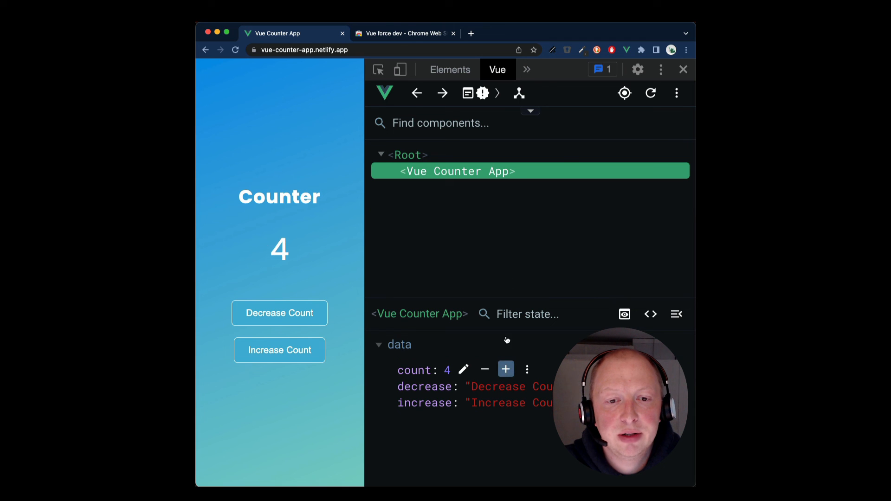
mouse_move(524, 253)
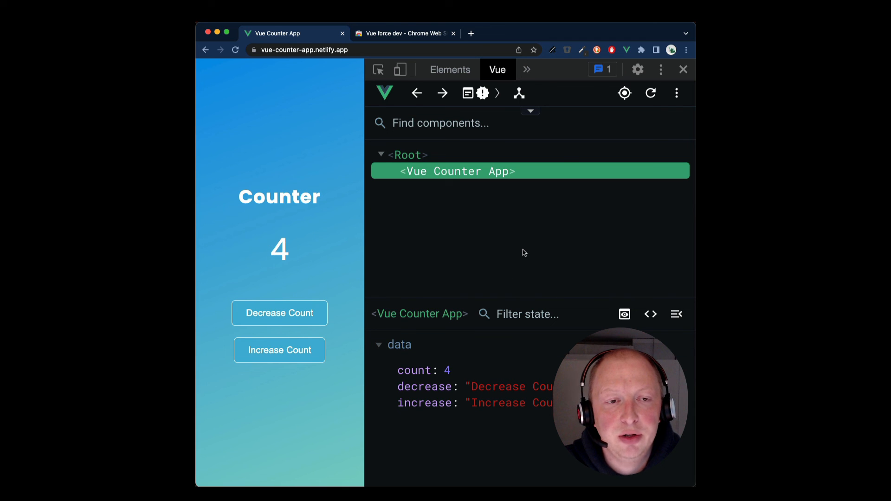
click(404, 33)
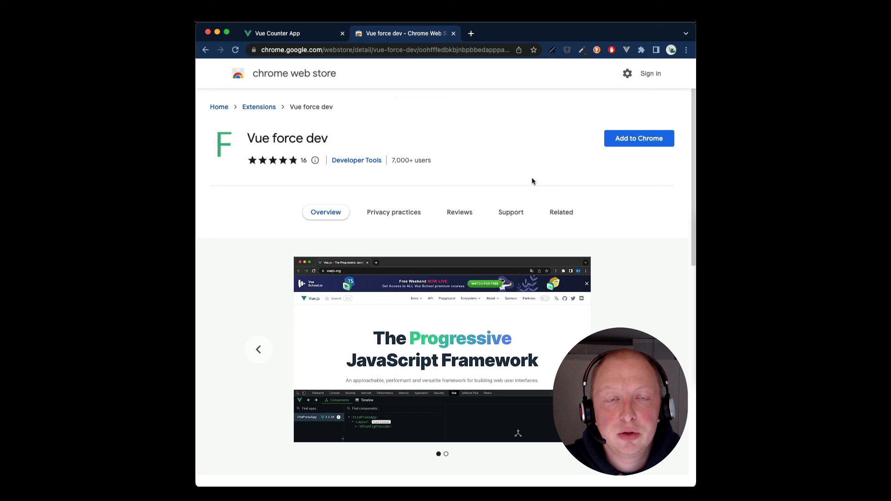
mouse_move(517, 178)
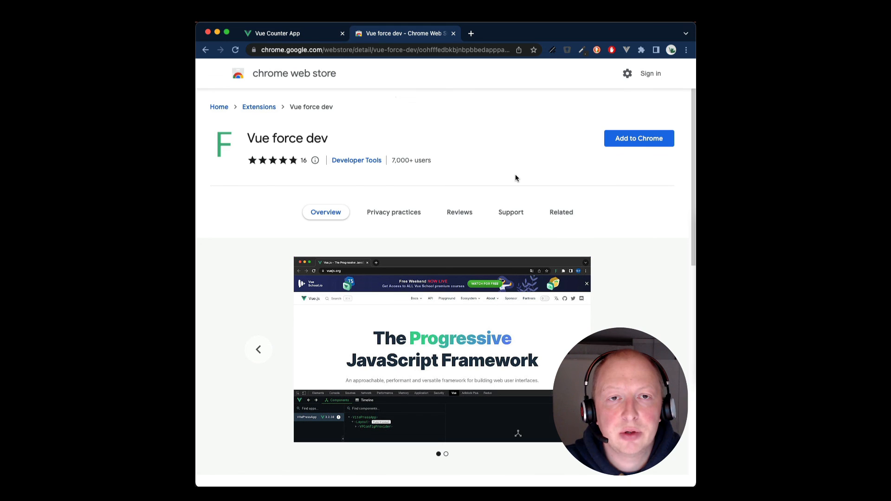